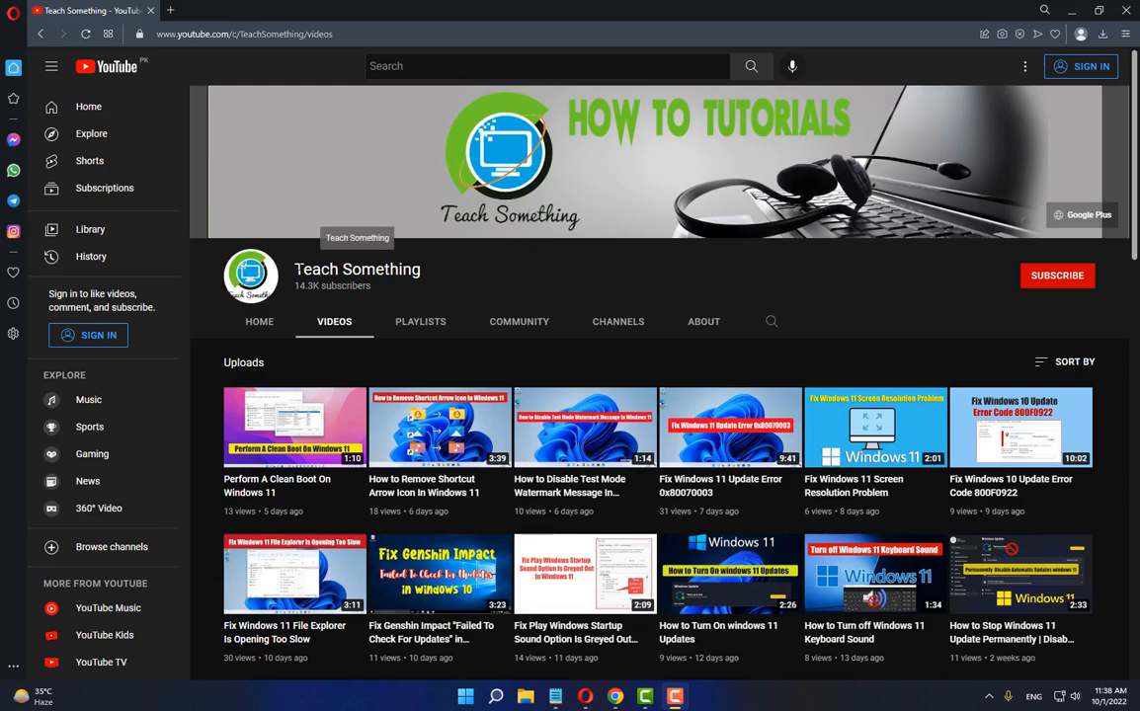
mouse_move(606, 257)
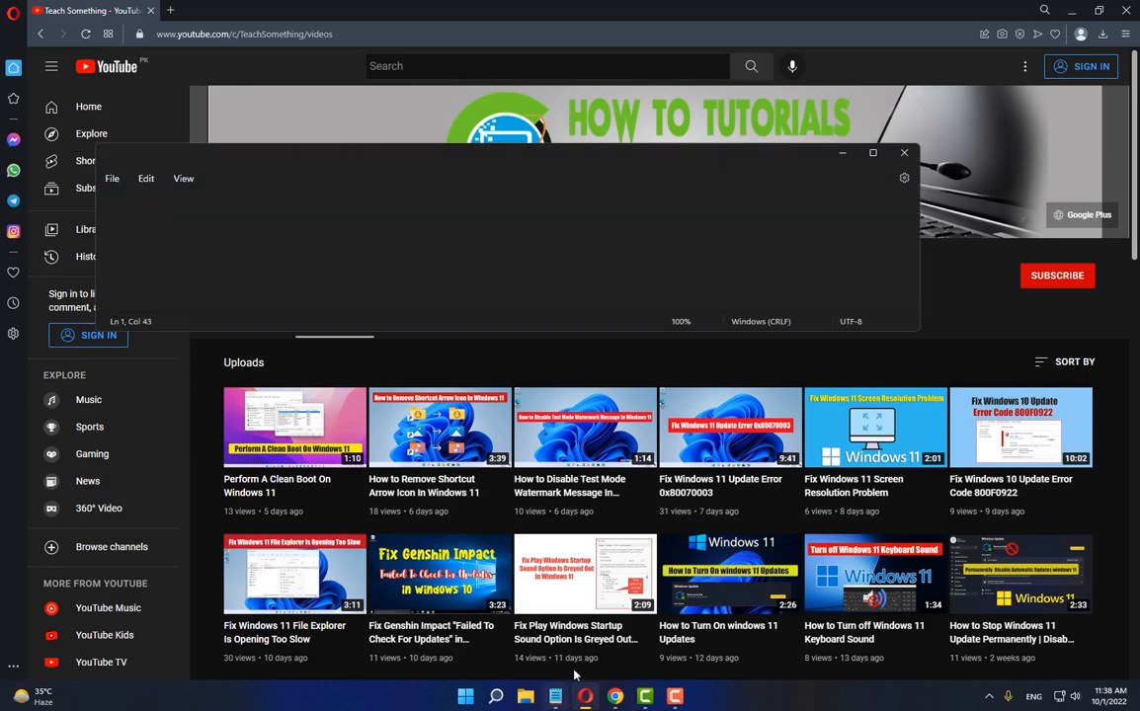
- Create a new folder on the desktop named 'My Folder'
type("How to Hide | Important Folder in Windows 11")
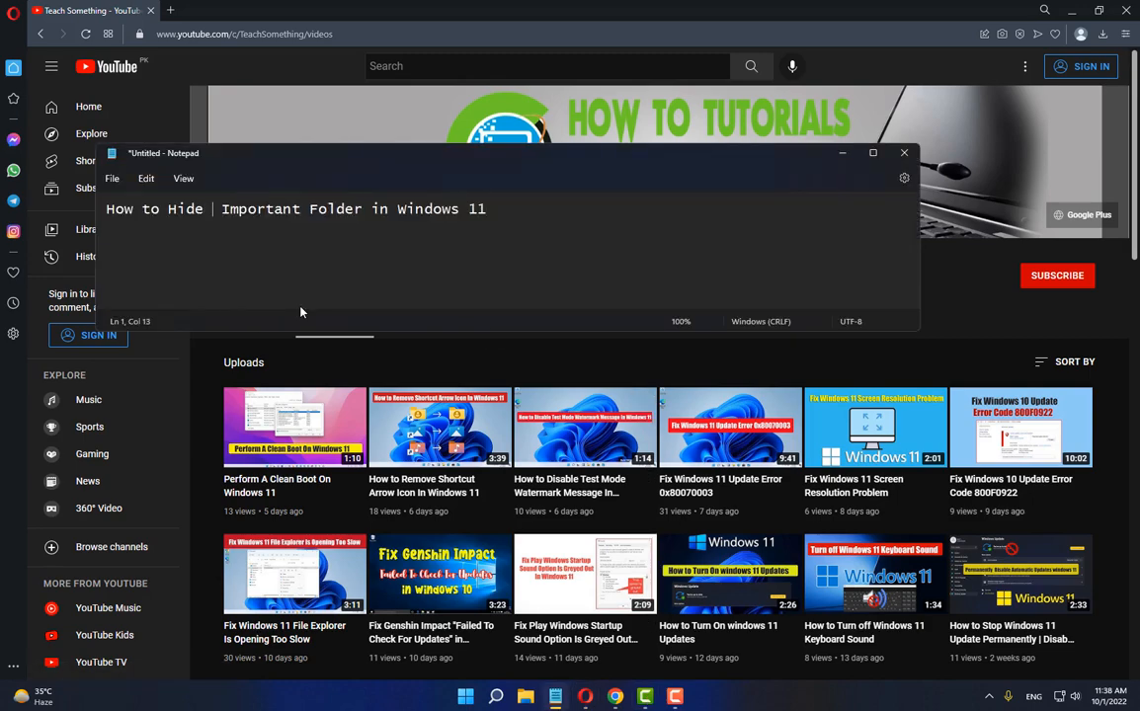
type("and Show")
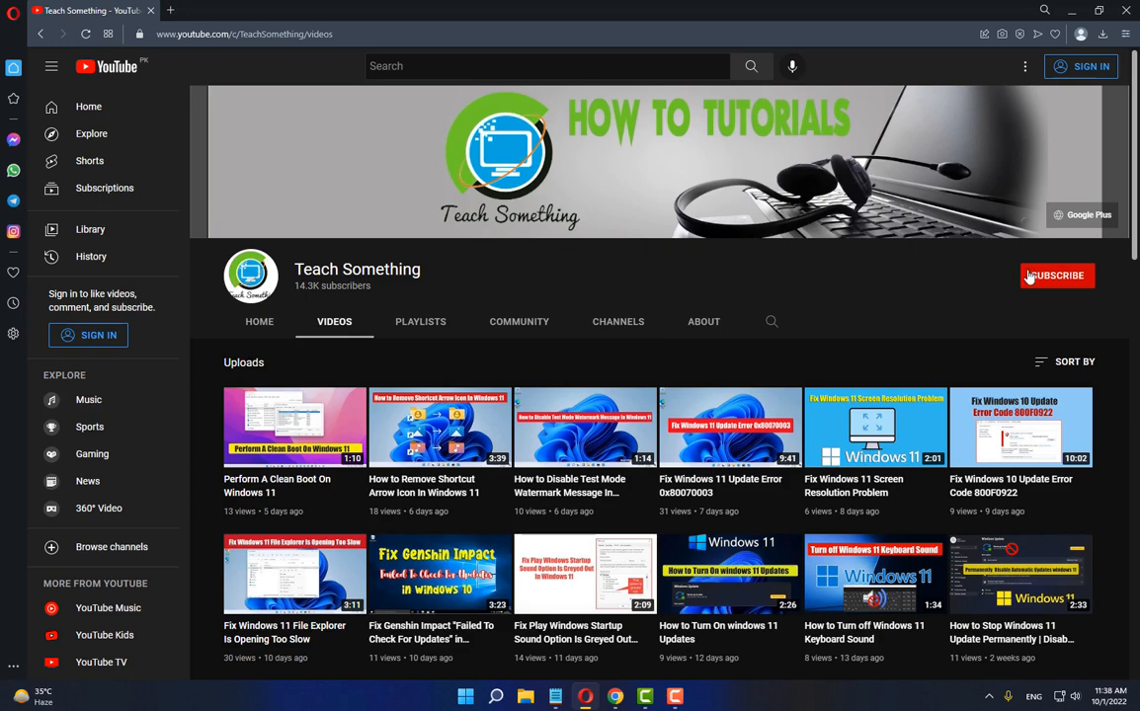
mouse_move(503, 276)
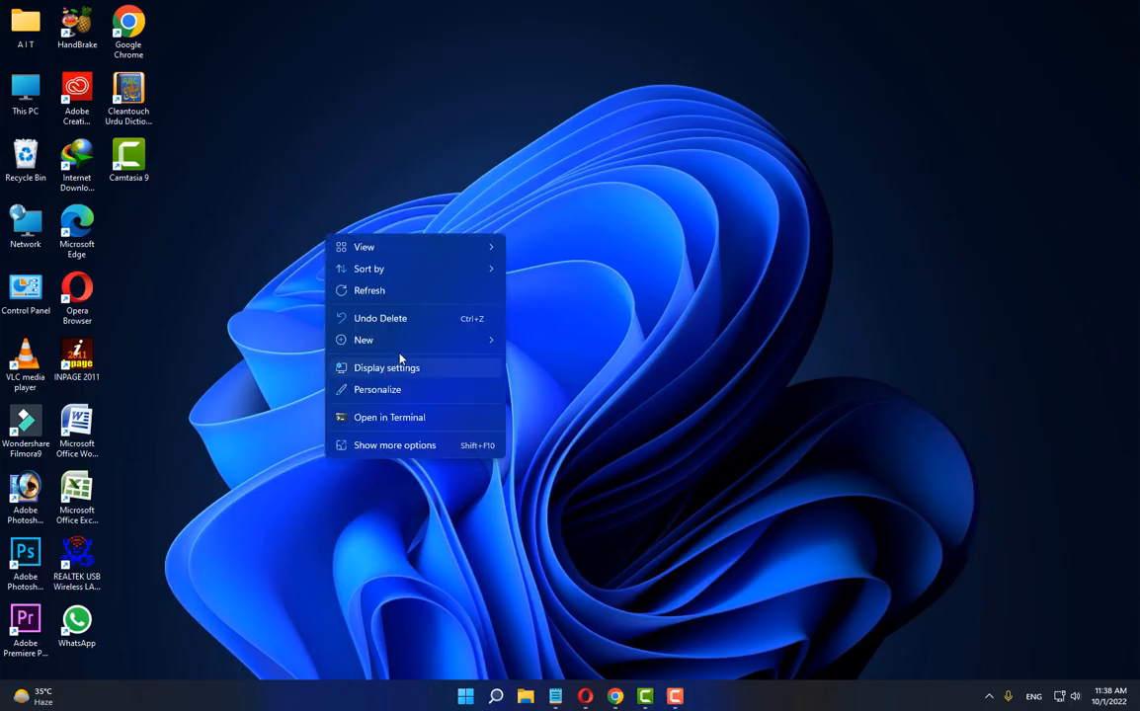
left_click(363, 339)
type("My Folder")
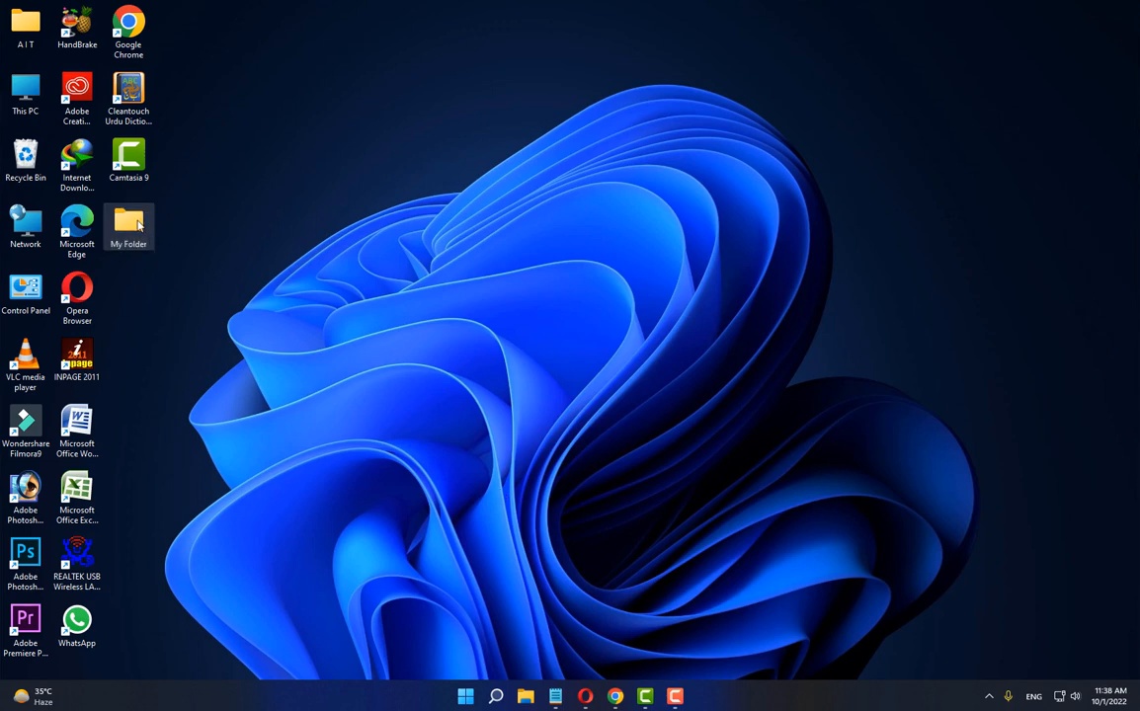
- Mark My Folder as Hidden in its Properties so it disappears from the desktop
right_click(129, 222)
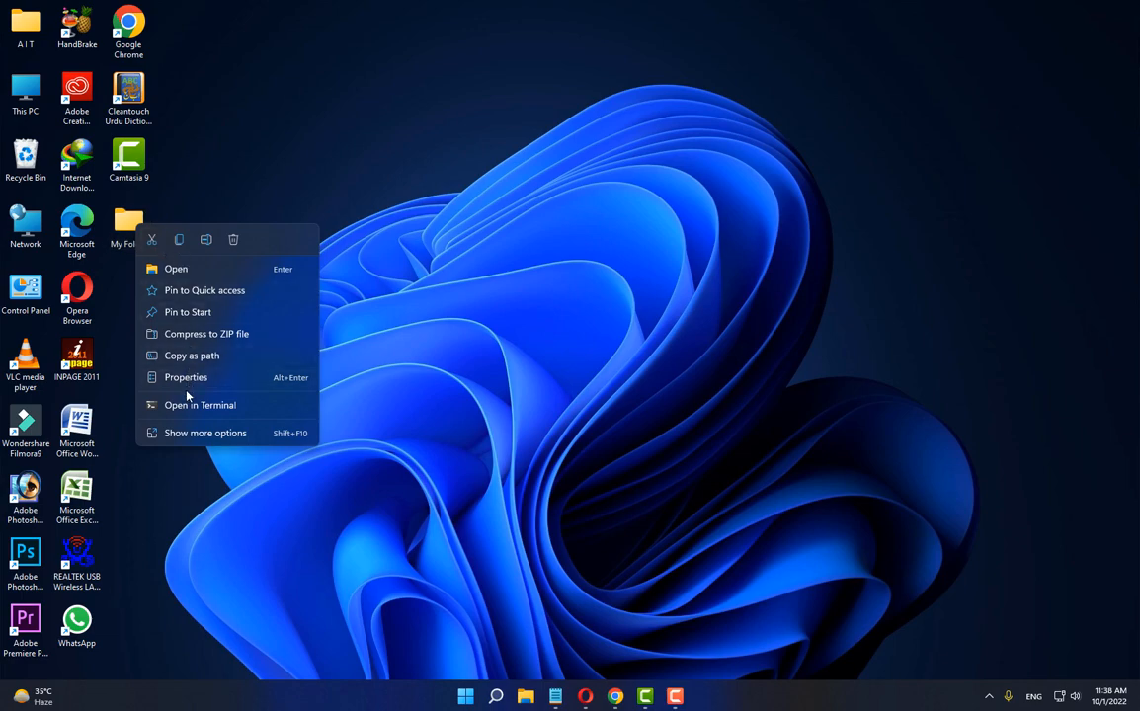
left_click(186, 377)
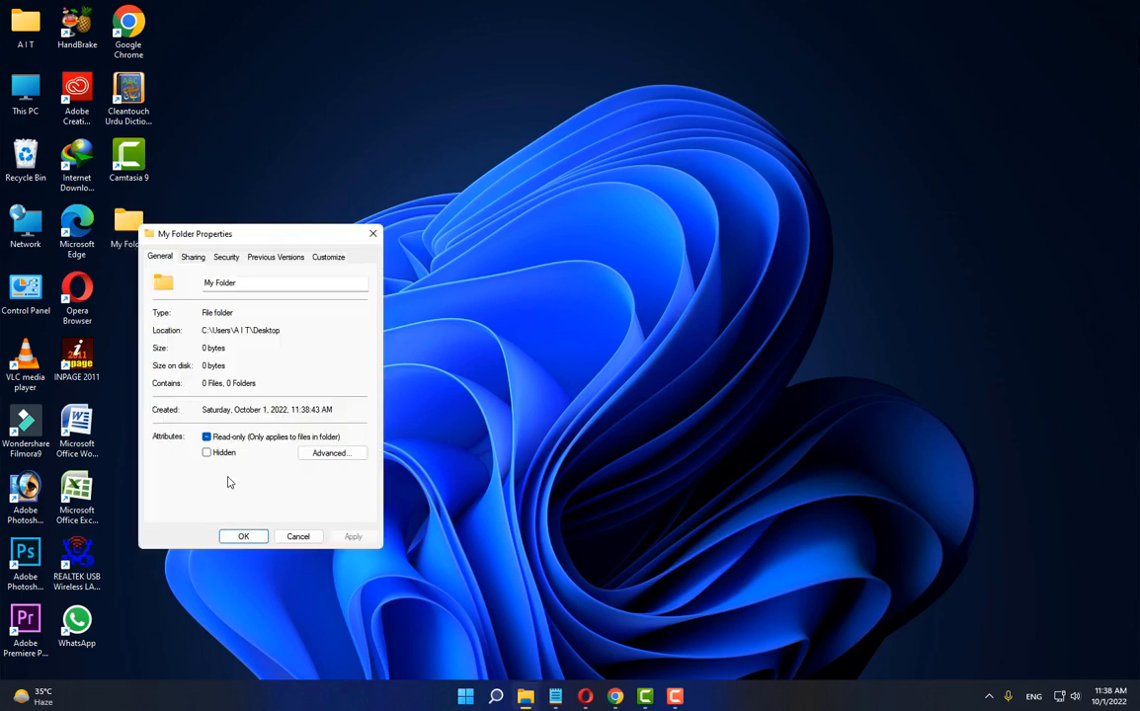
left_click(207, 452)
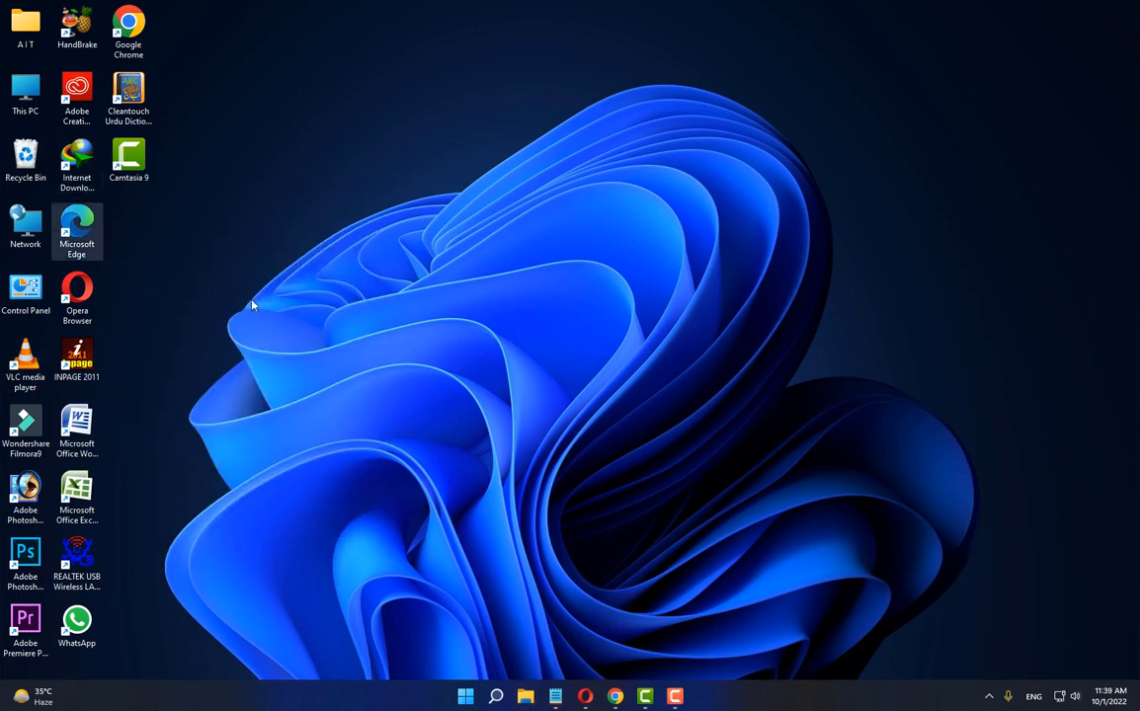
mouse_move(112, 309)
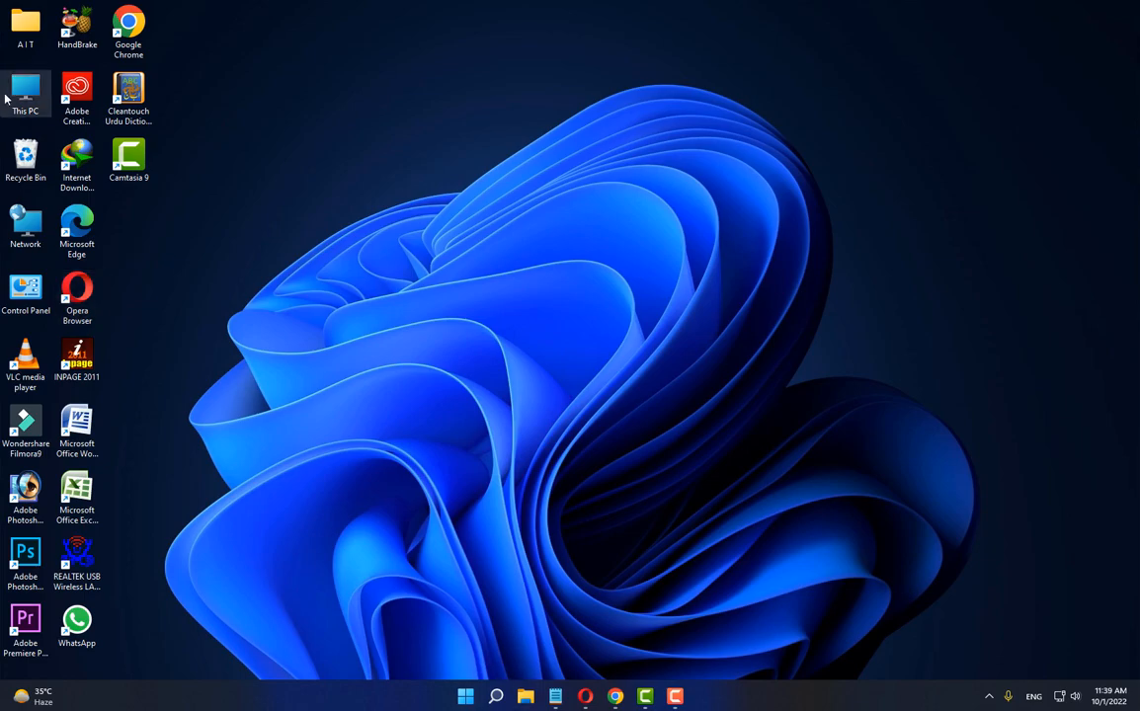
- From This PC, enable 'Show hidden files, folders, and drives' in Folder Options and apply
double_click(25, 94)
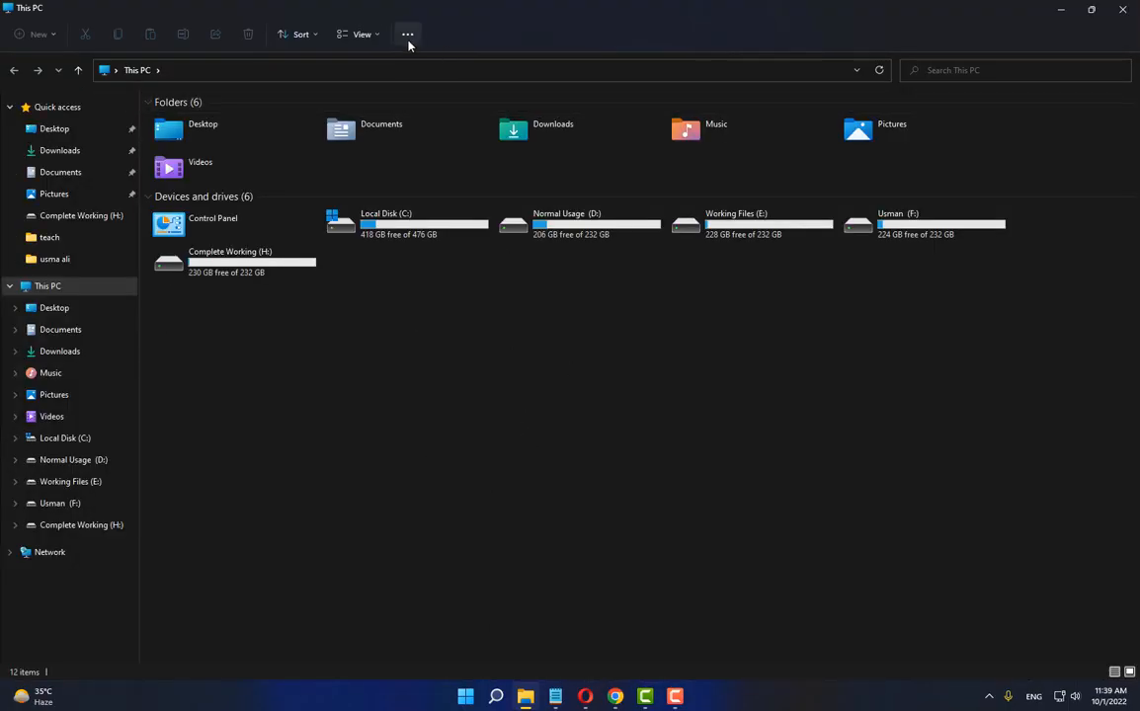
left_click(407, 33)
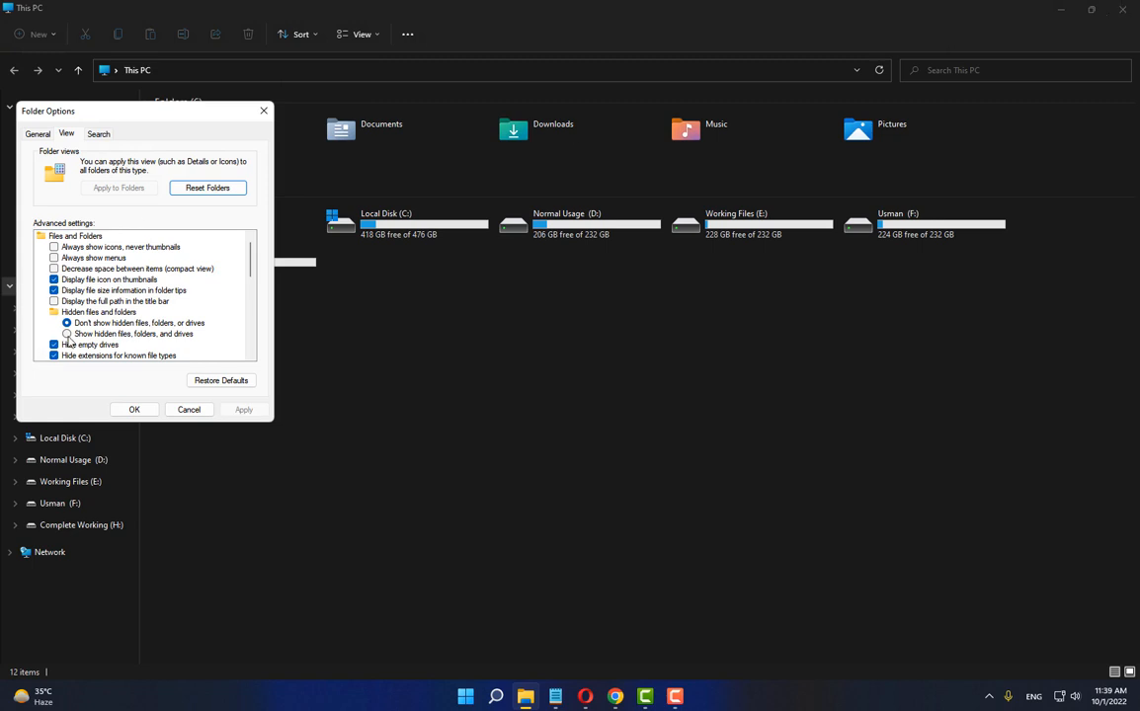
left_click(67, 334)
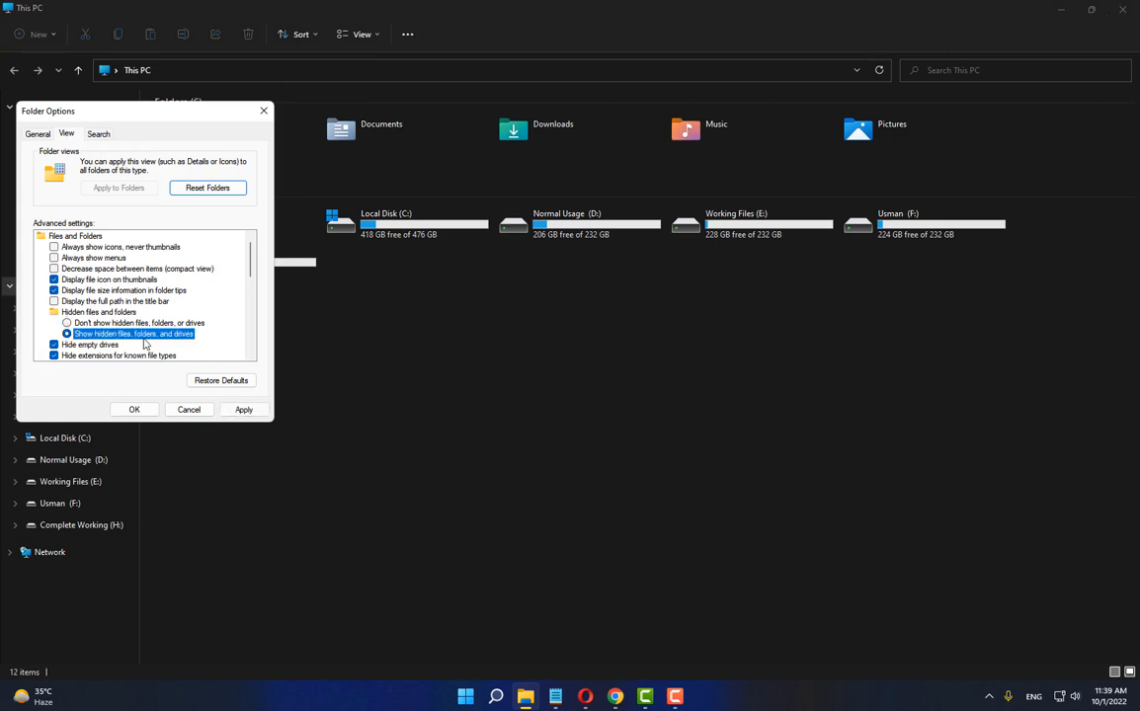
left_click(243, 409)
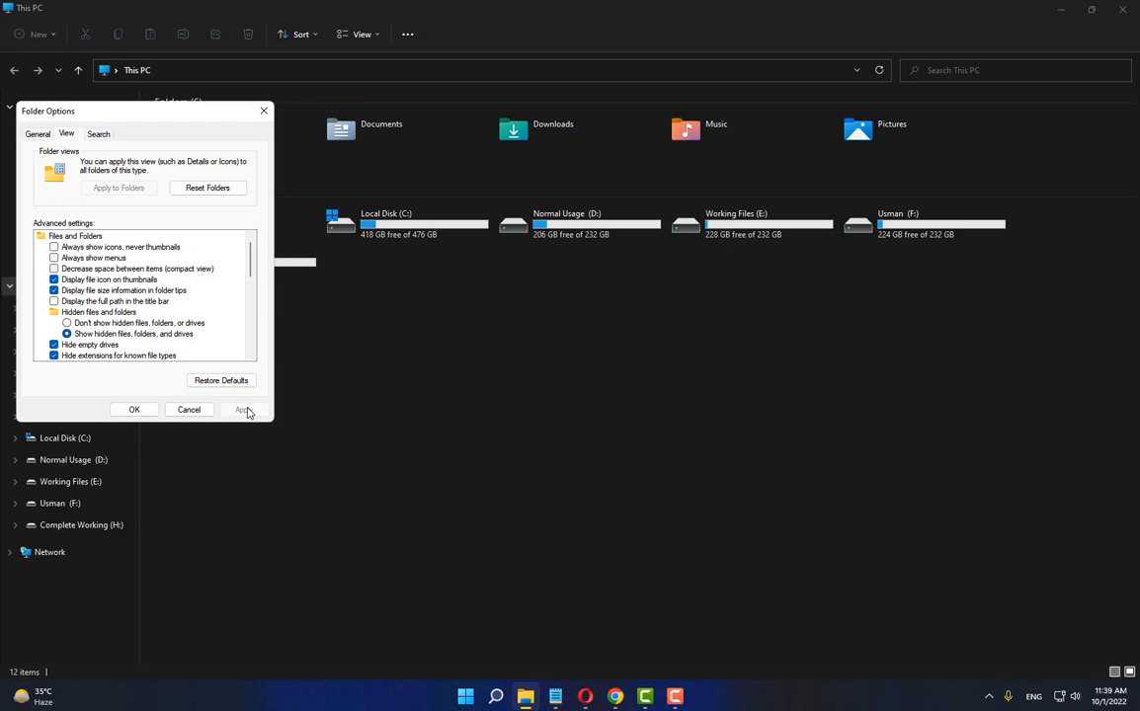